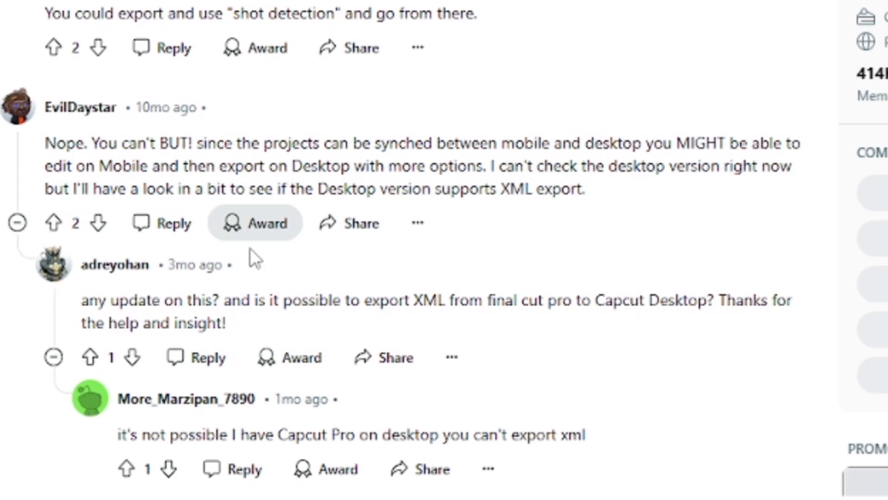
pyautogui.moveTo(130, 438)
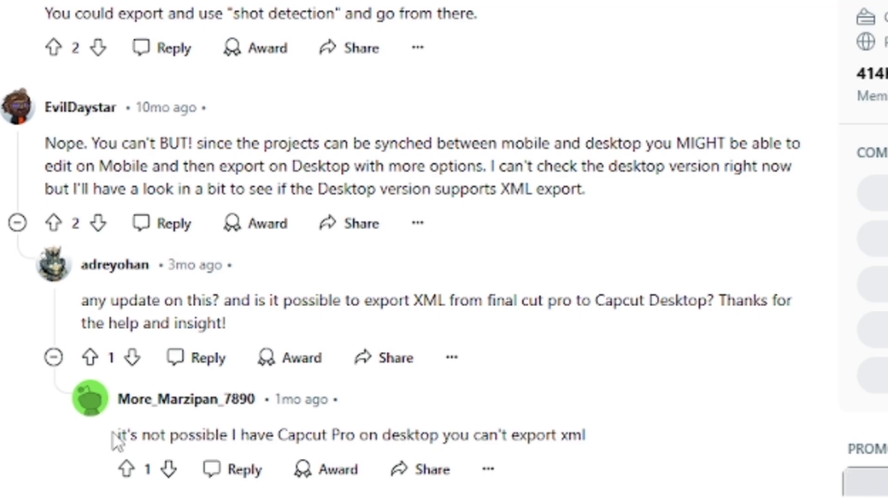
pyautogui.moveTo(593, 426)
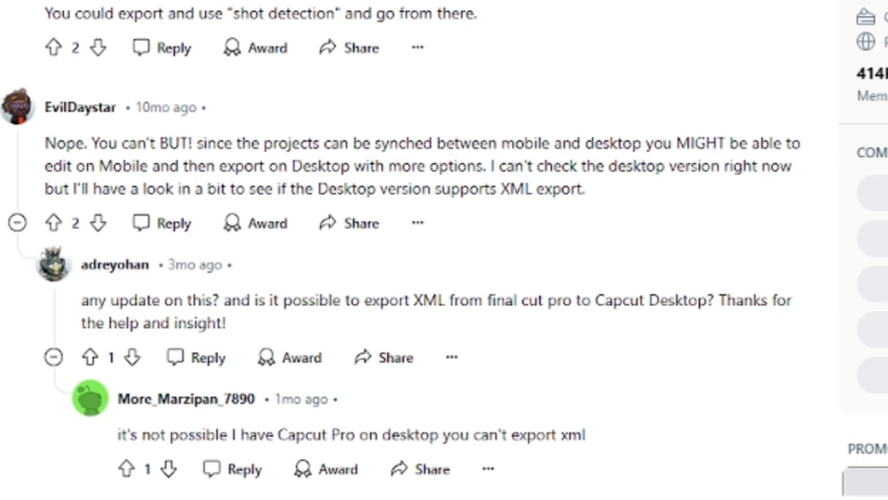
# View CapCut's Cloud Collaboration Platform page, scrolling through it, then return to the Reddit thread
pyautogui.click(698, 15)
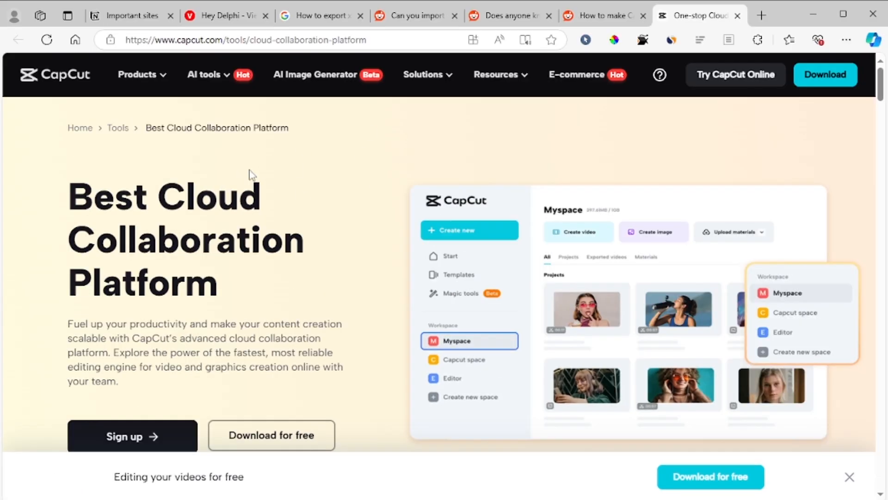
pyautogui.moveTo(327, 146)
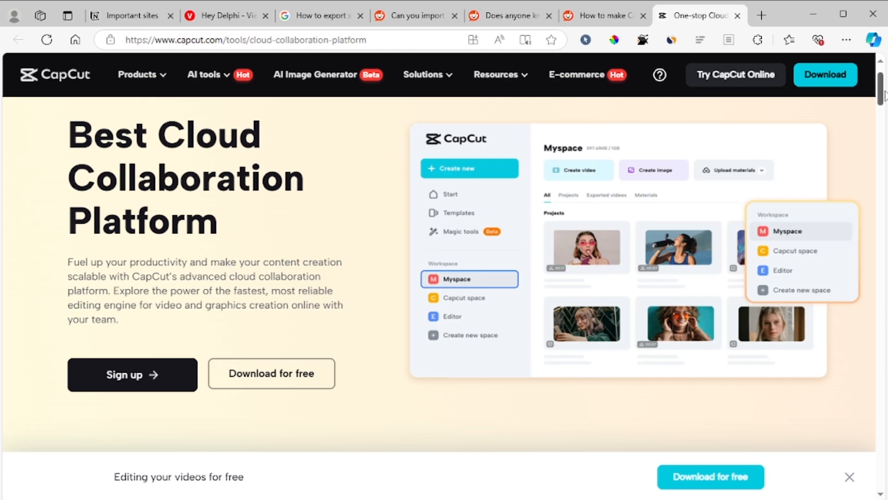
pyautogui.scroll(-3)
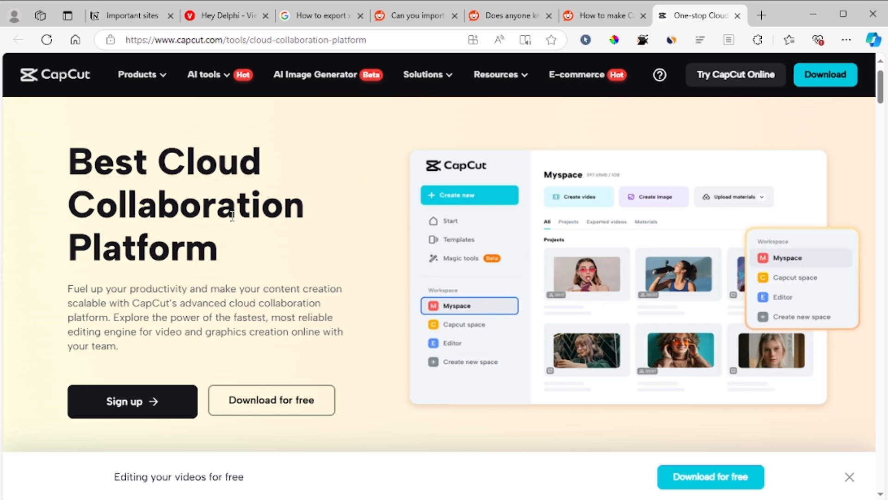
pyautogui.moveTo(206, 216)
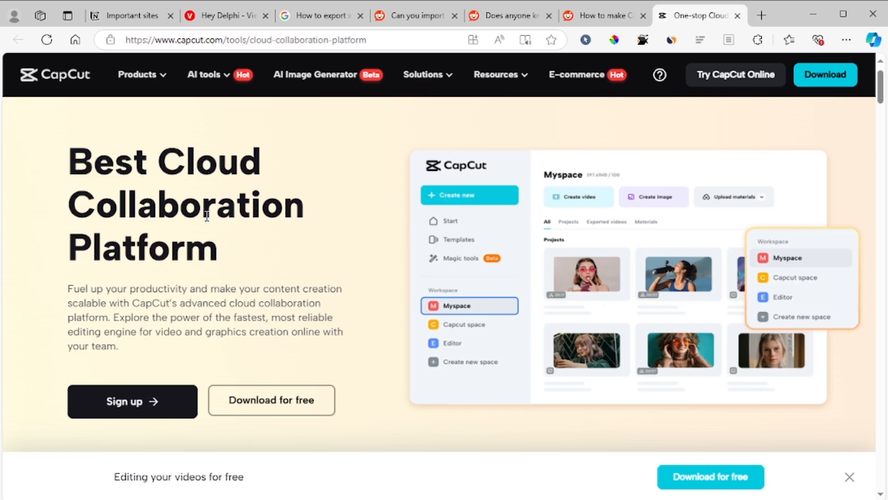
pyautogui.moveTo(227, 291)
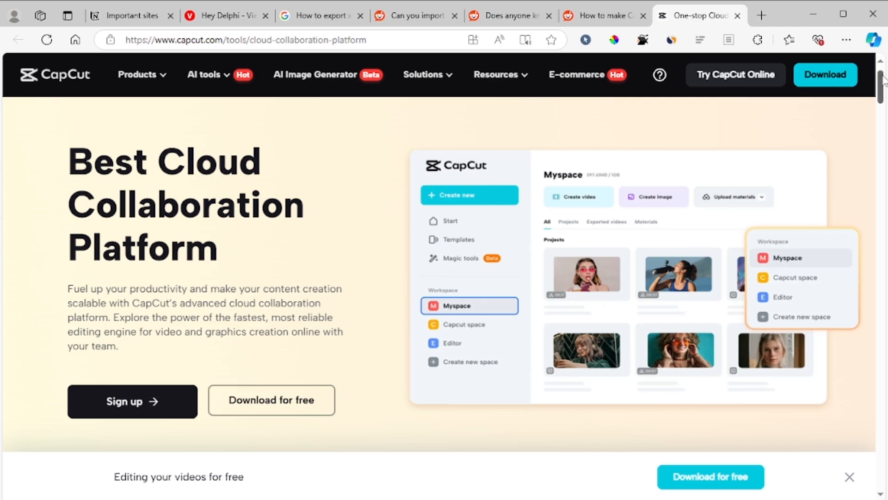
pyautogui.scroll(3)
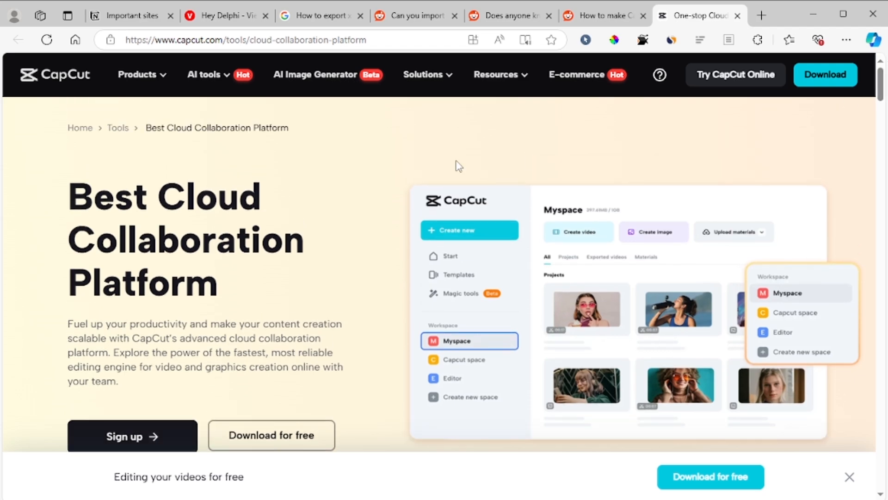
pyautogui.moveTo(600, 199)
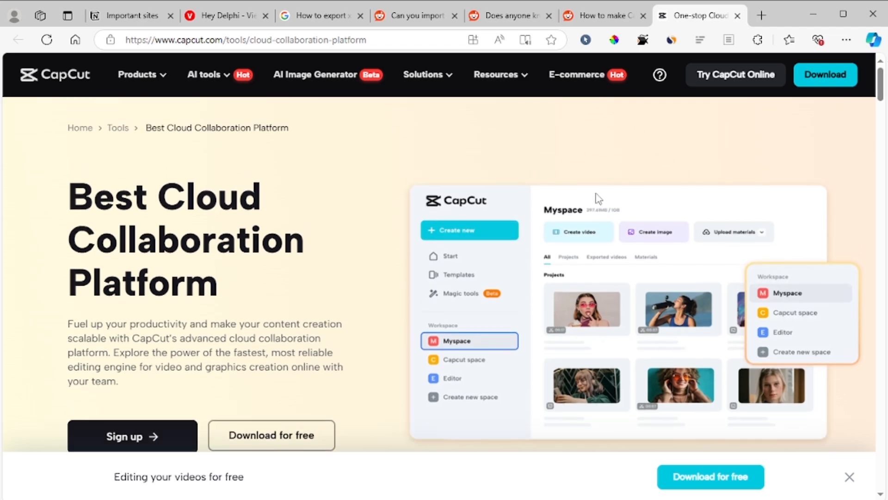
pyautogui.moveTo(527, 211)
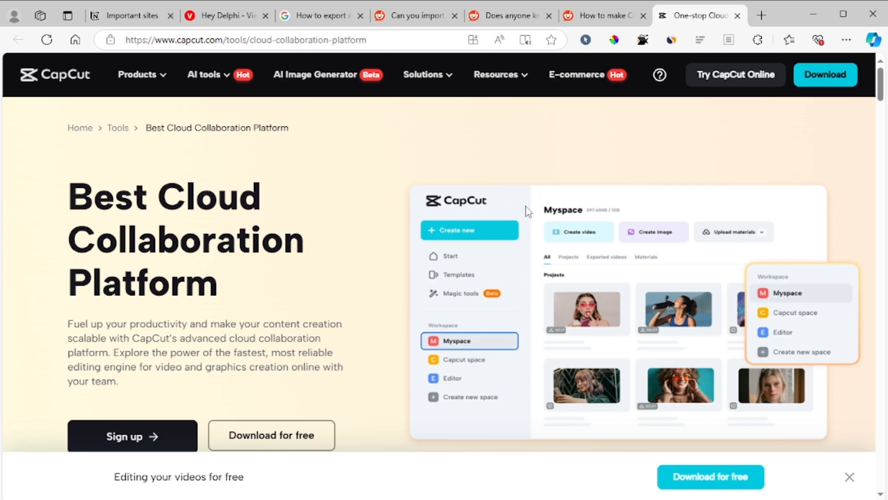
pyautogui.moveTo(787, 186)
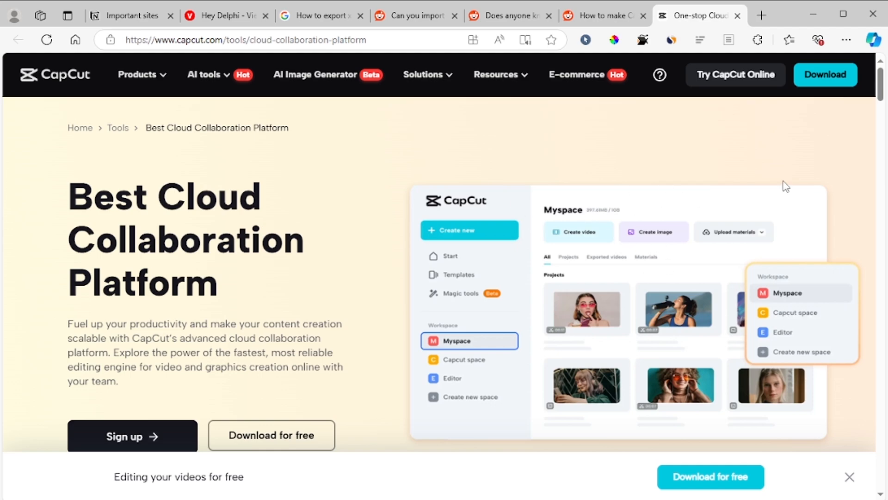
pyautogui.click(603, 16)
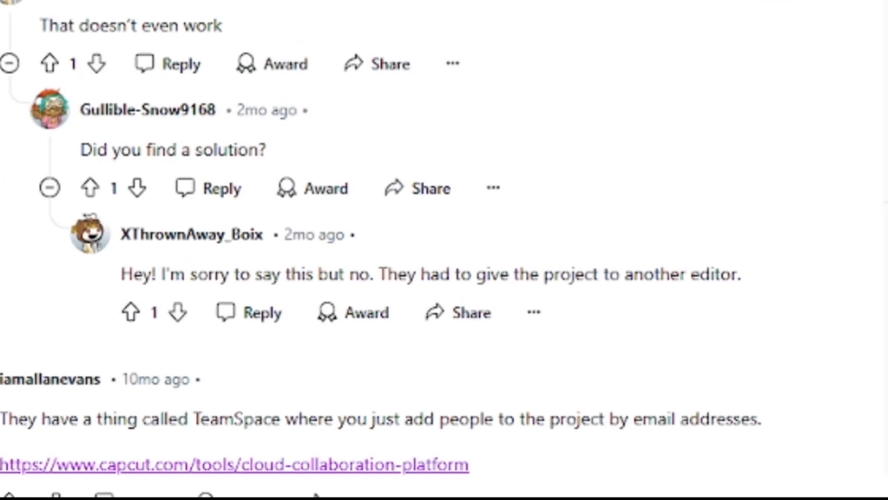
# Scroll through the thread's comments past the TeamSpace link up to the original Premiere question
pyautogui.scroll(-3)
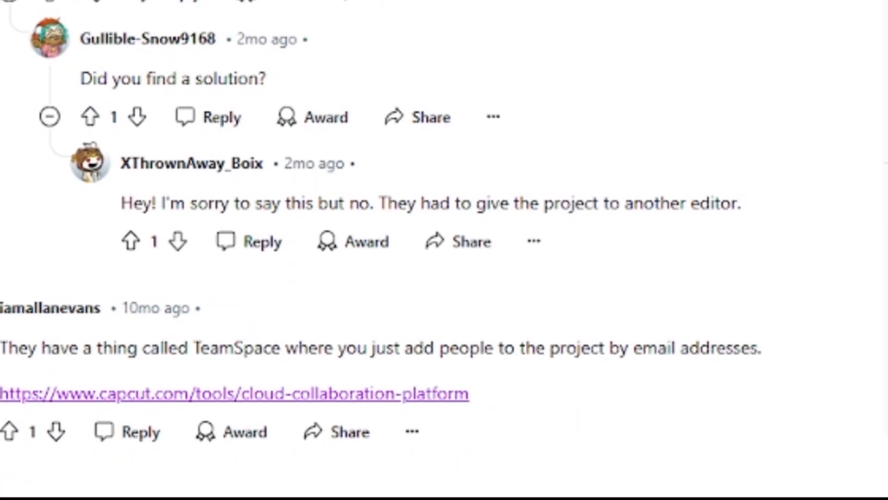
pyautogui.scroll(-3)
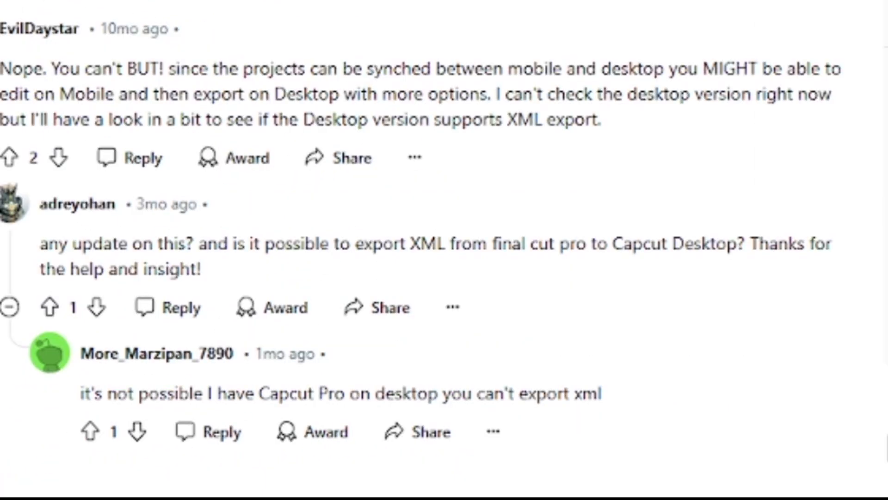
pyautogui.scroll(3)
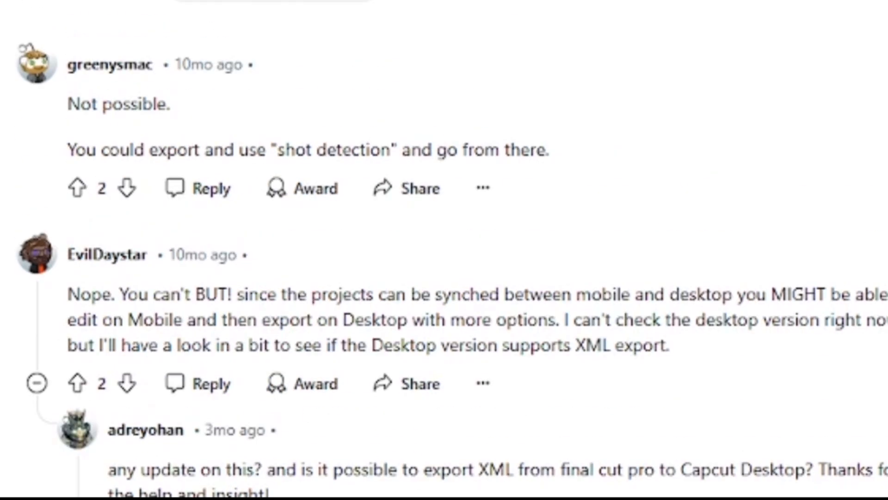
pyautogui.scroll(3)
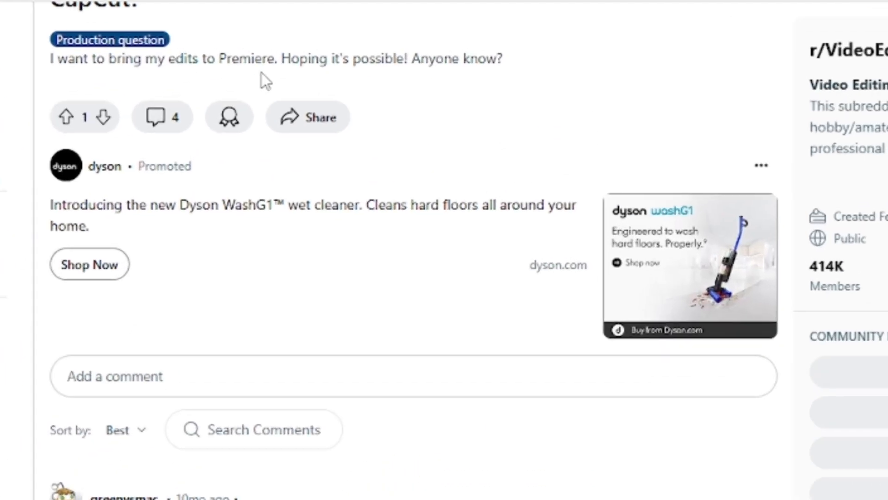
pyautogui.scroll(-3)
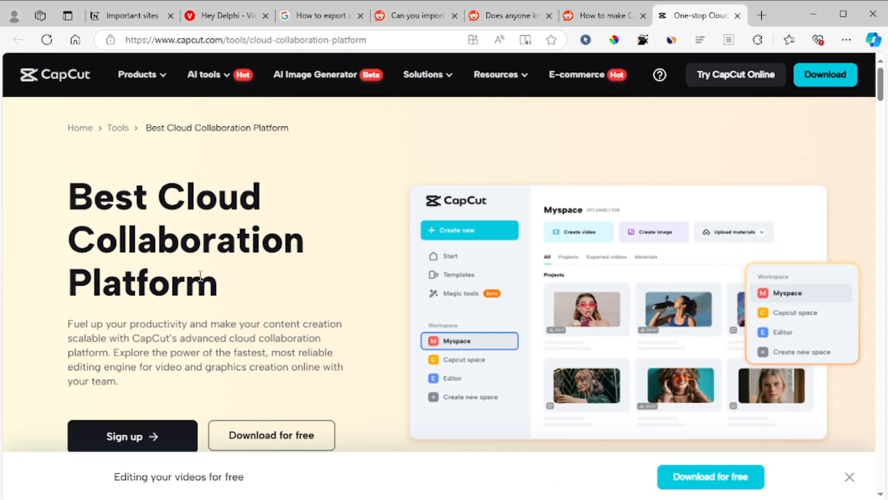
pyautogui.moveTo(237, 296)
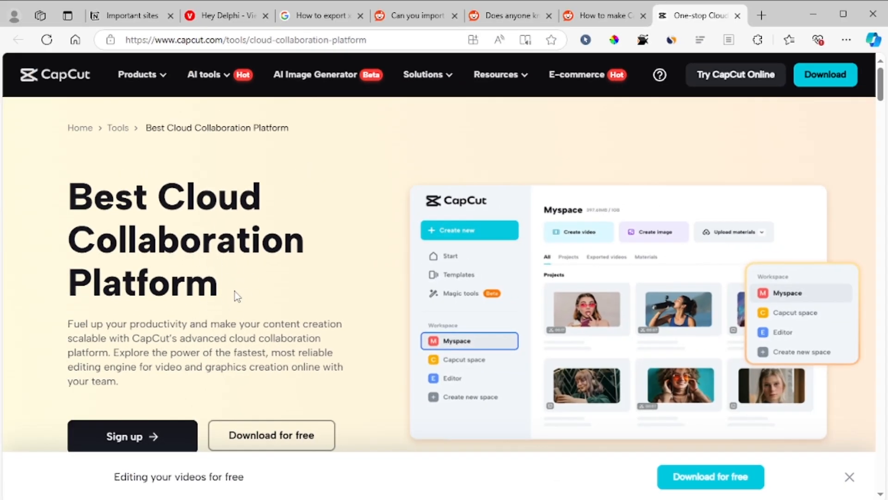
pyautogui.moveTo(440, 231)
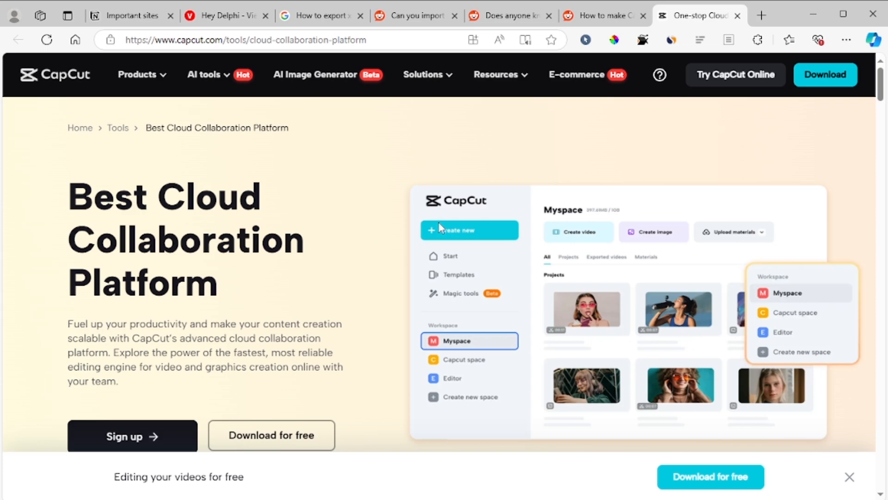
pyautogui.moveTo(254, 219)
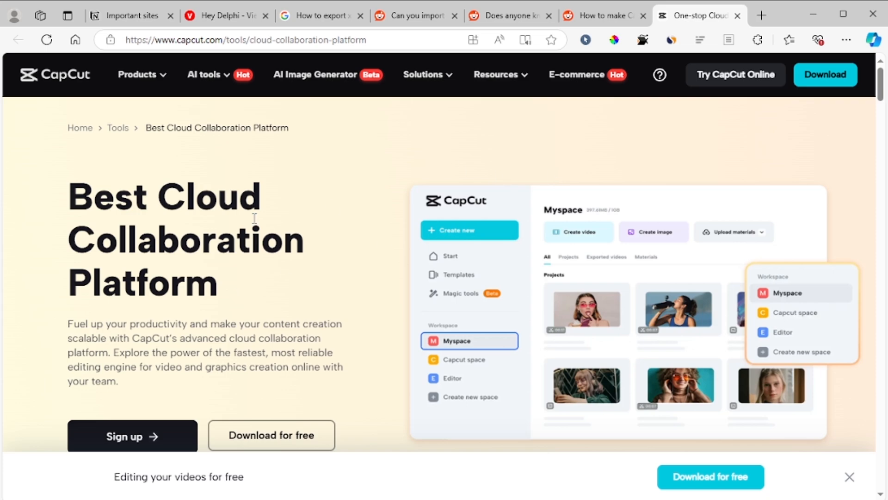
pyautogui.moveTo(211, 231)
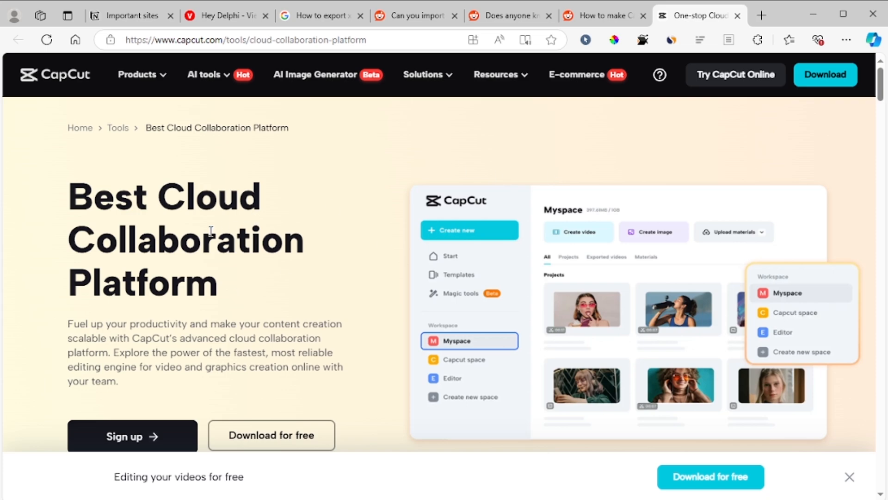